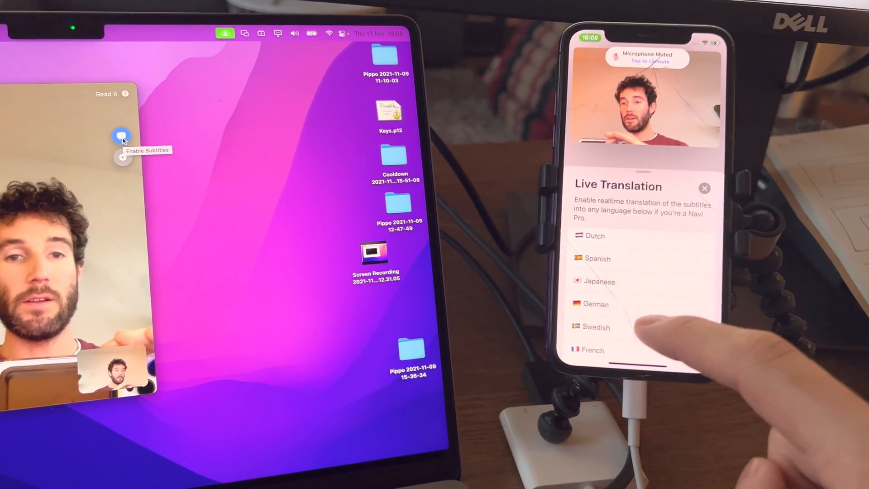
Close the Live Translation language sheet so Jordi's words show as live subtitles
left_click(704, 189)
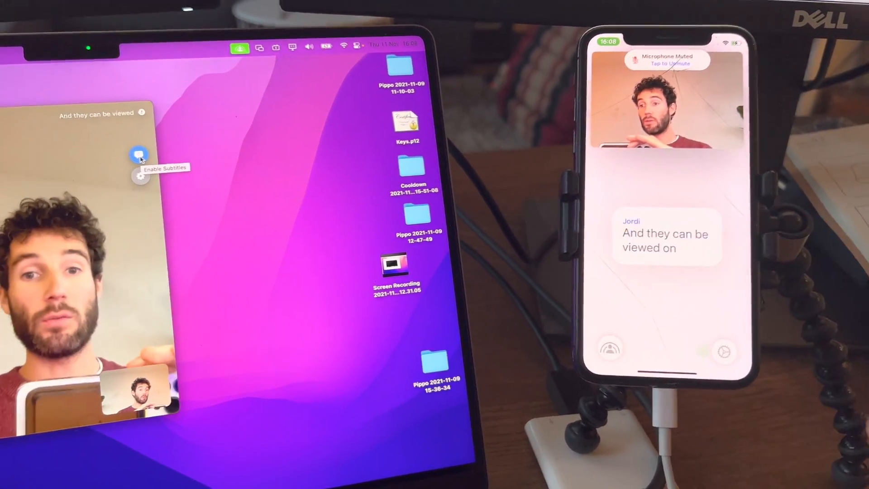